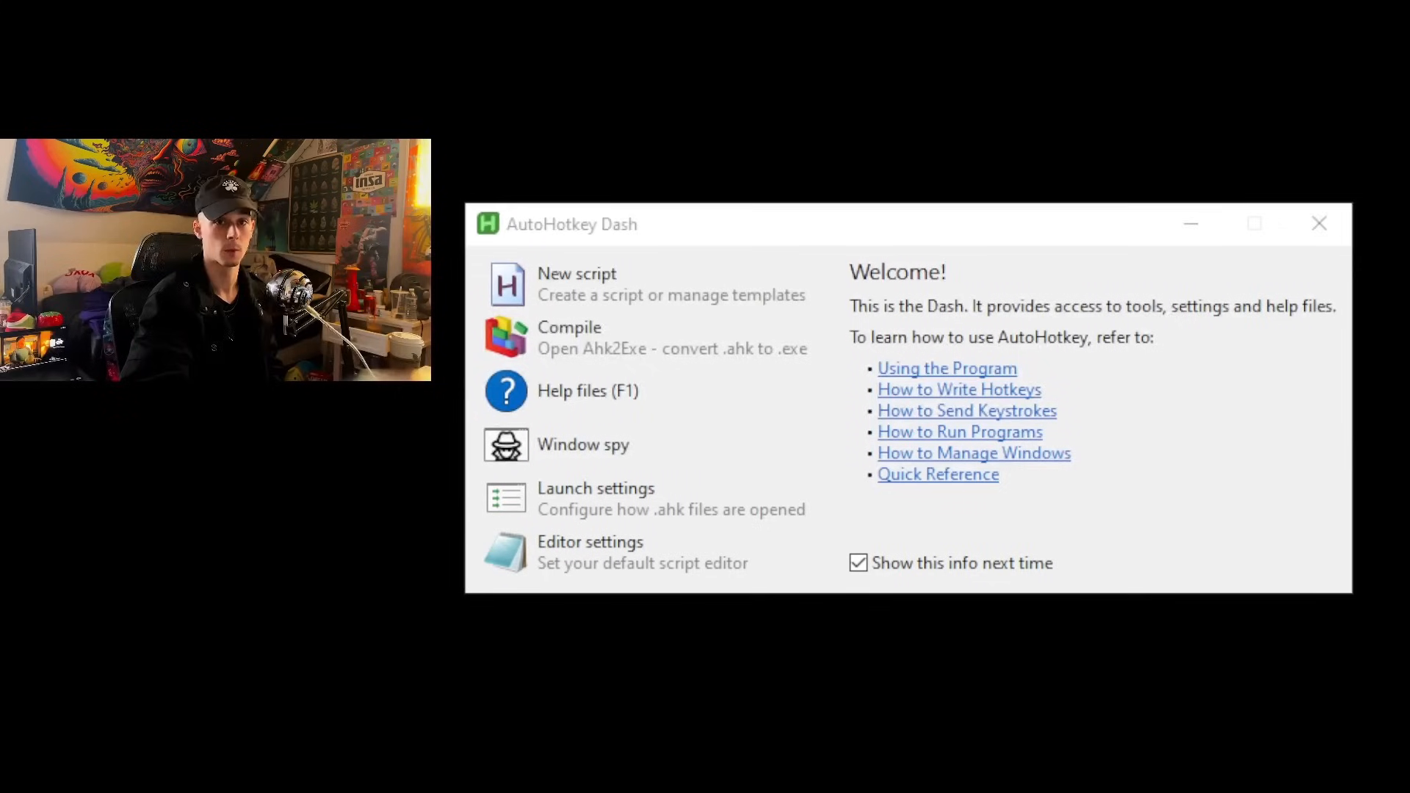
pyautogui.moveTo(841, 487)
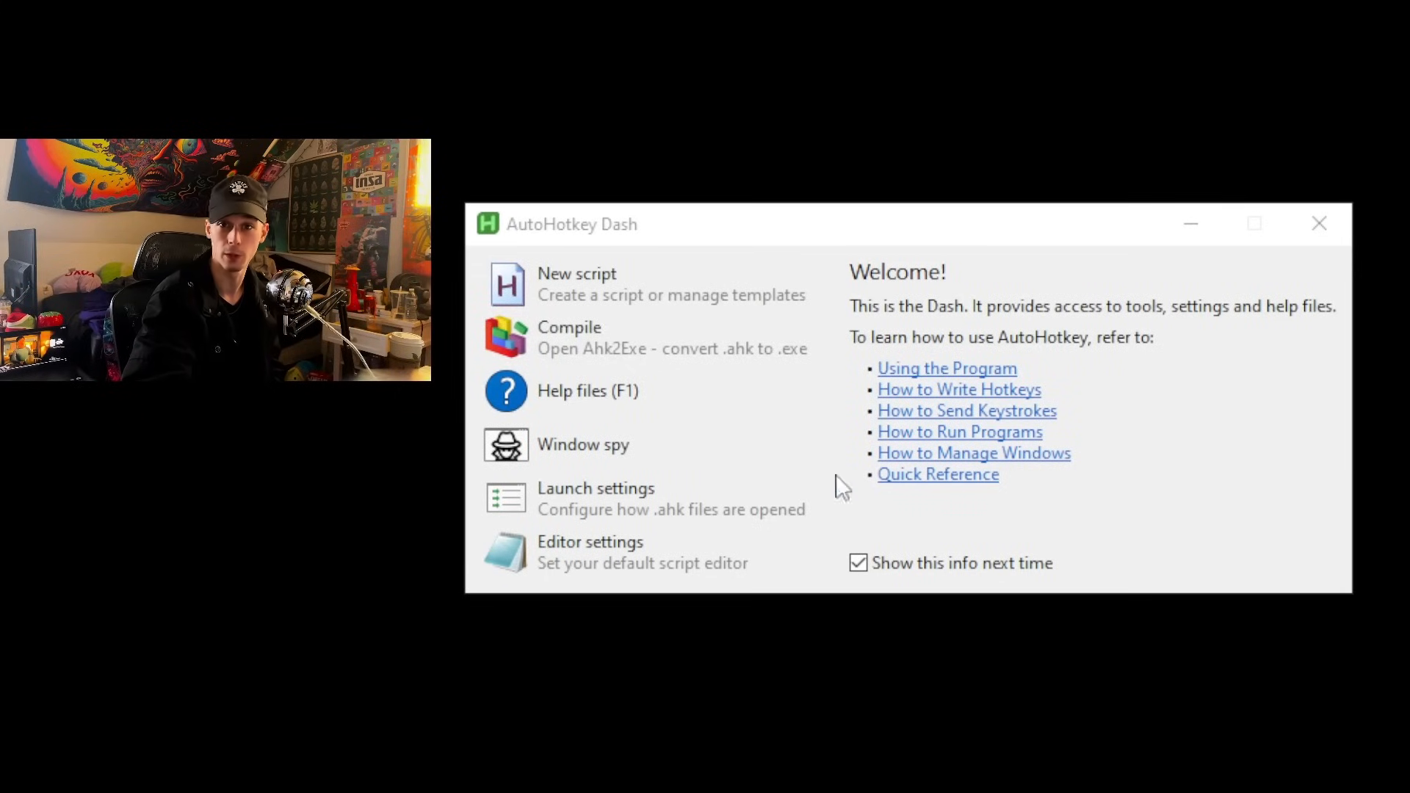
pyautogui.moveTo(980, 458)
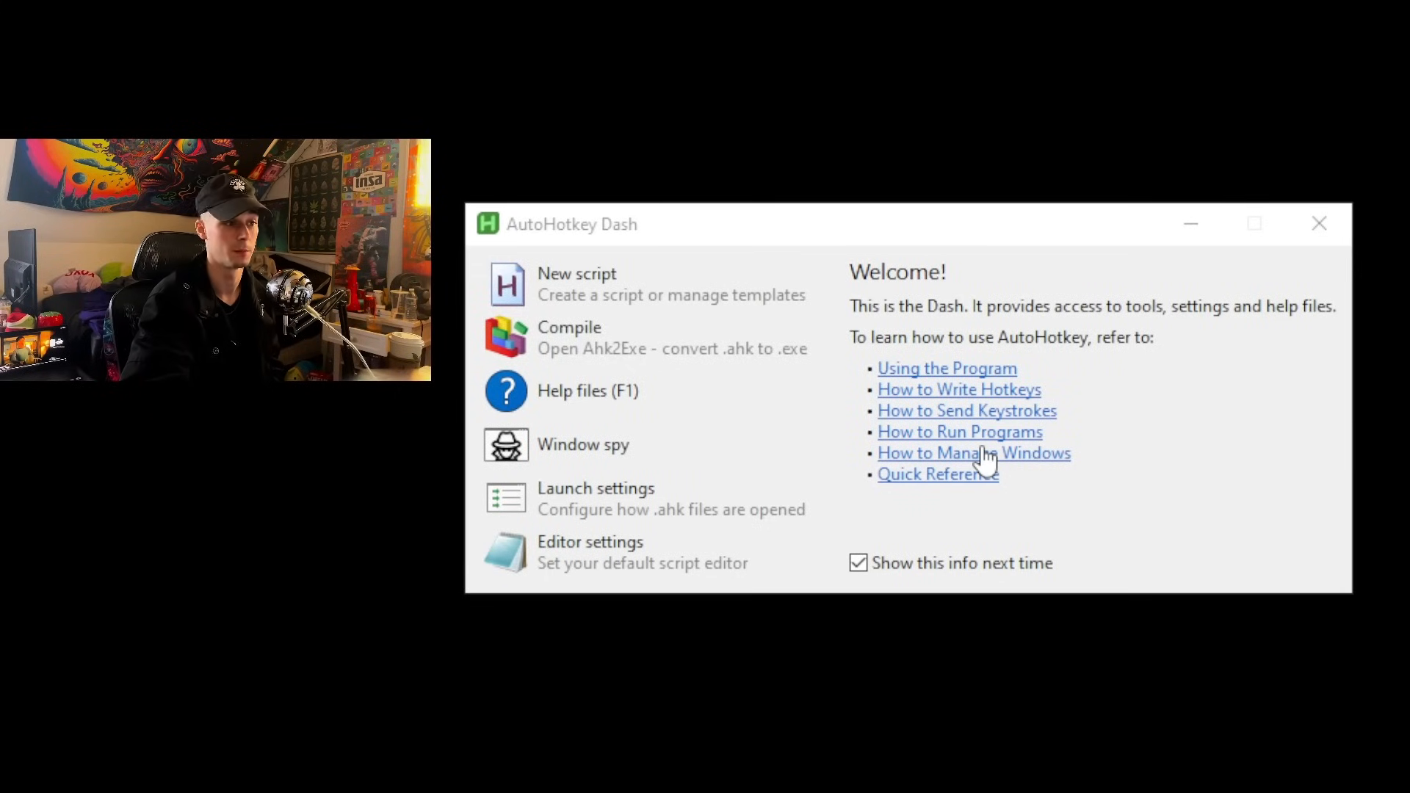
pyautogui.moveTo(1319, 223)
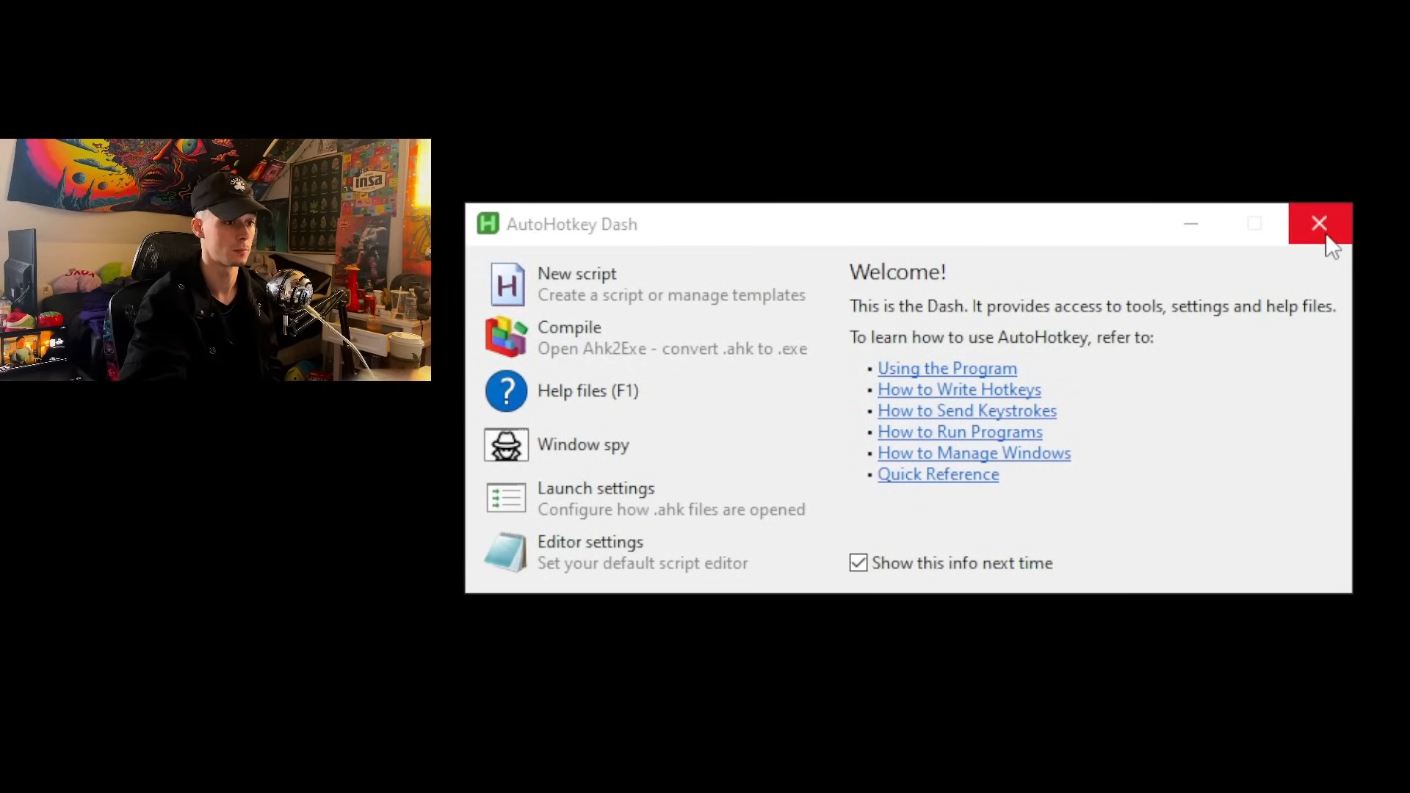
# Close the AutoHotkey Dash welcome window from its title bar
pyautogui.click(1318, 223)
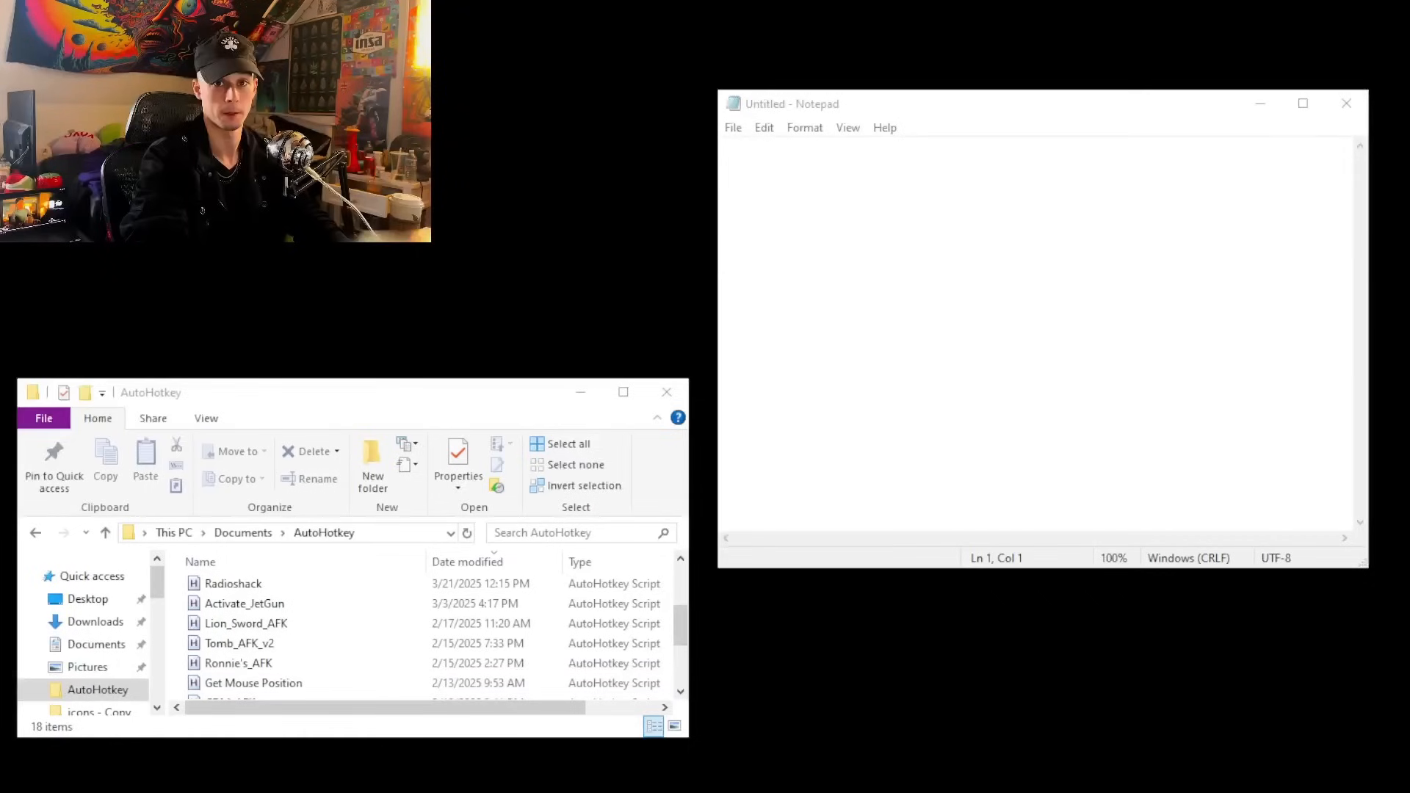
# Select the Radioshack script in the AutoHotkey folder and enter test keys 'esd', 'a1', 'gesd' in Notepad
pyautogui.click(233, 583)
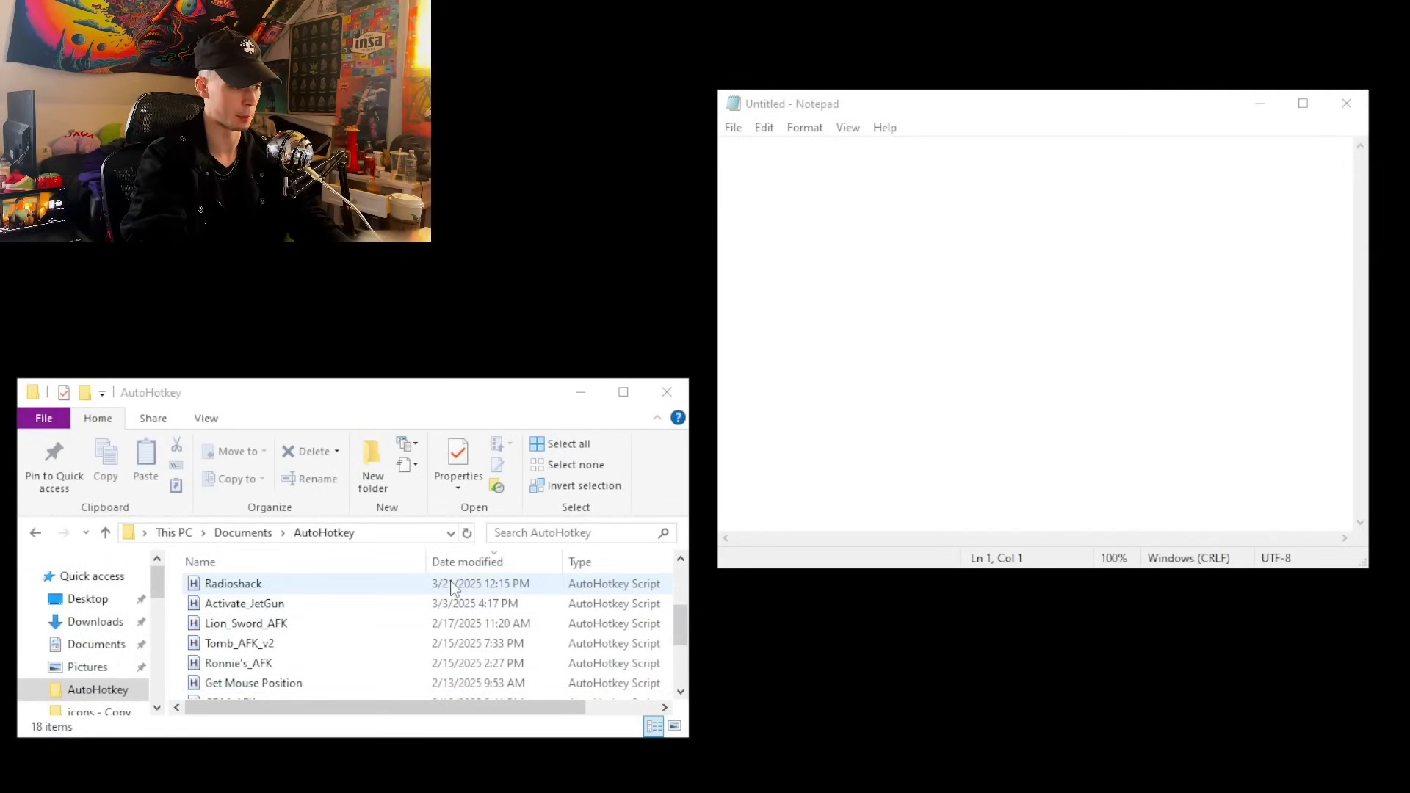
pyautogui.click(232, 583)
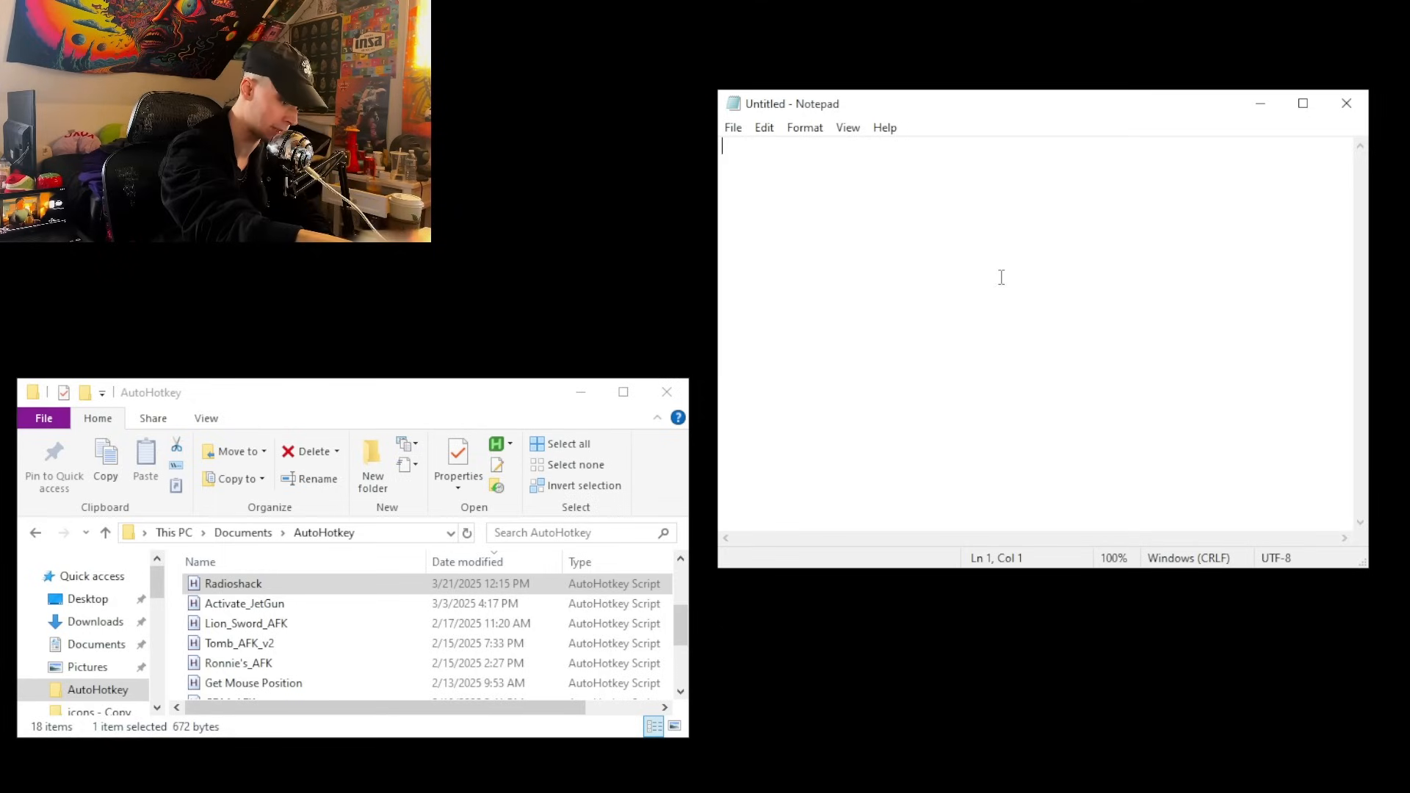
pyautogui.write('esd')
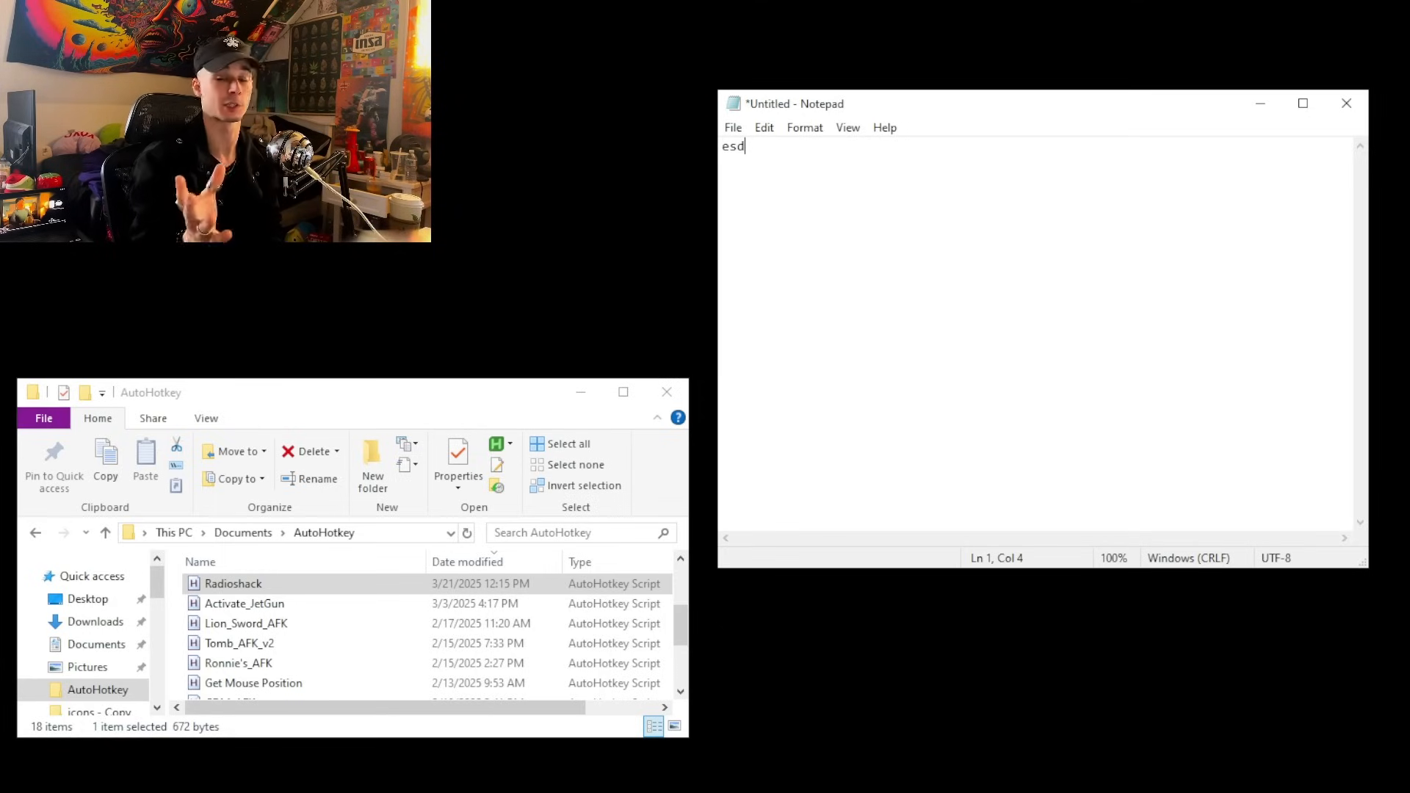
pyautogui.write('a1')
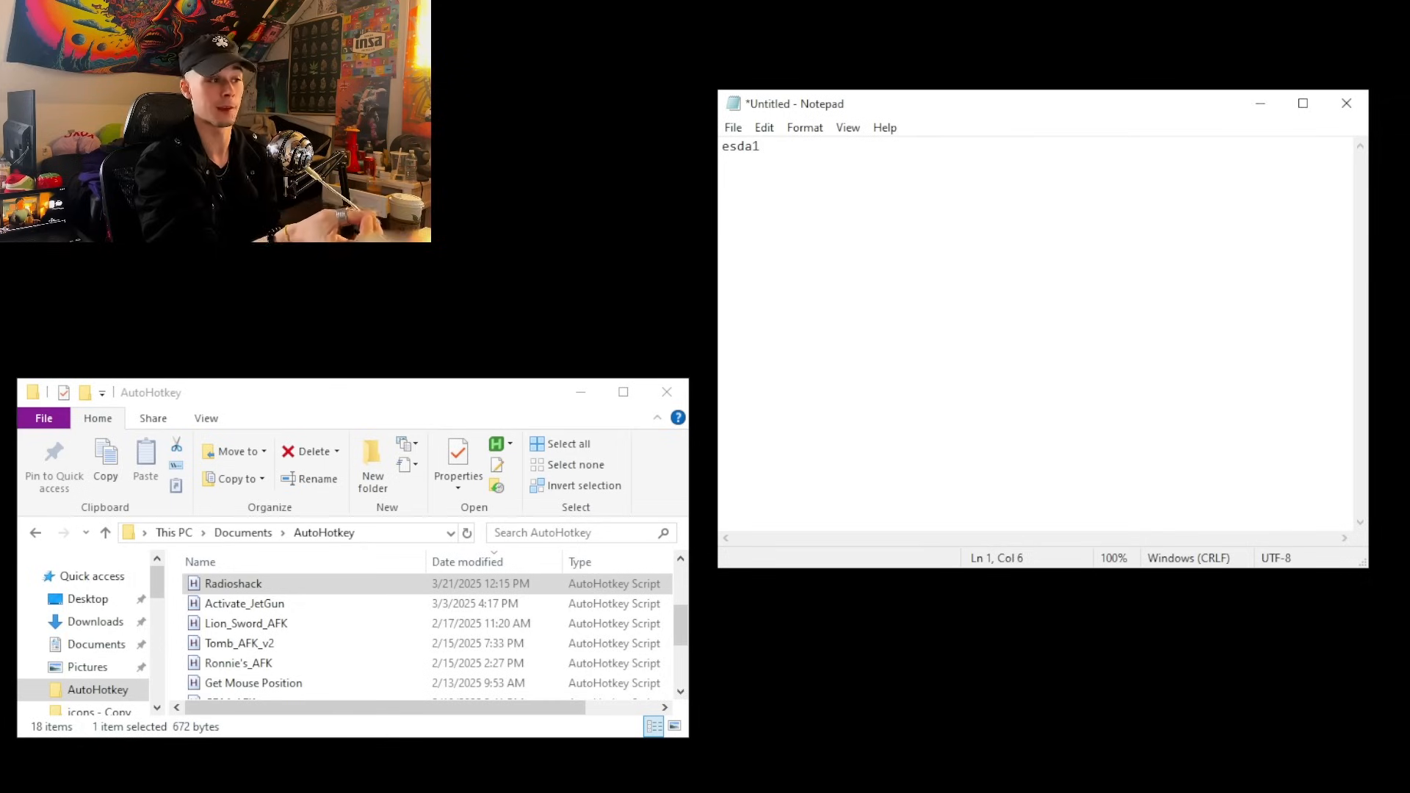
pyautogui.write('gesd')
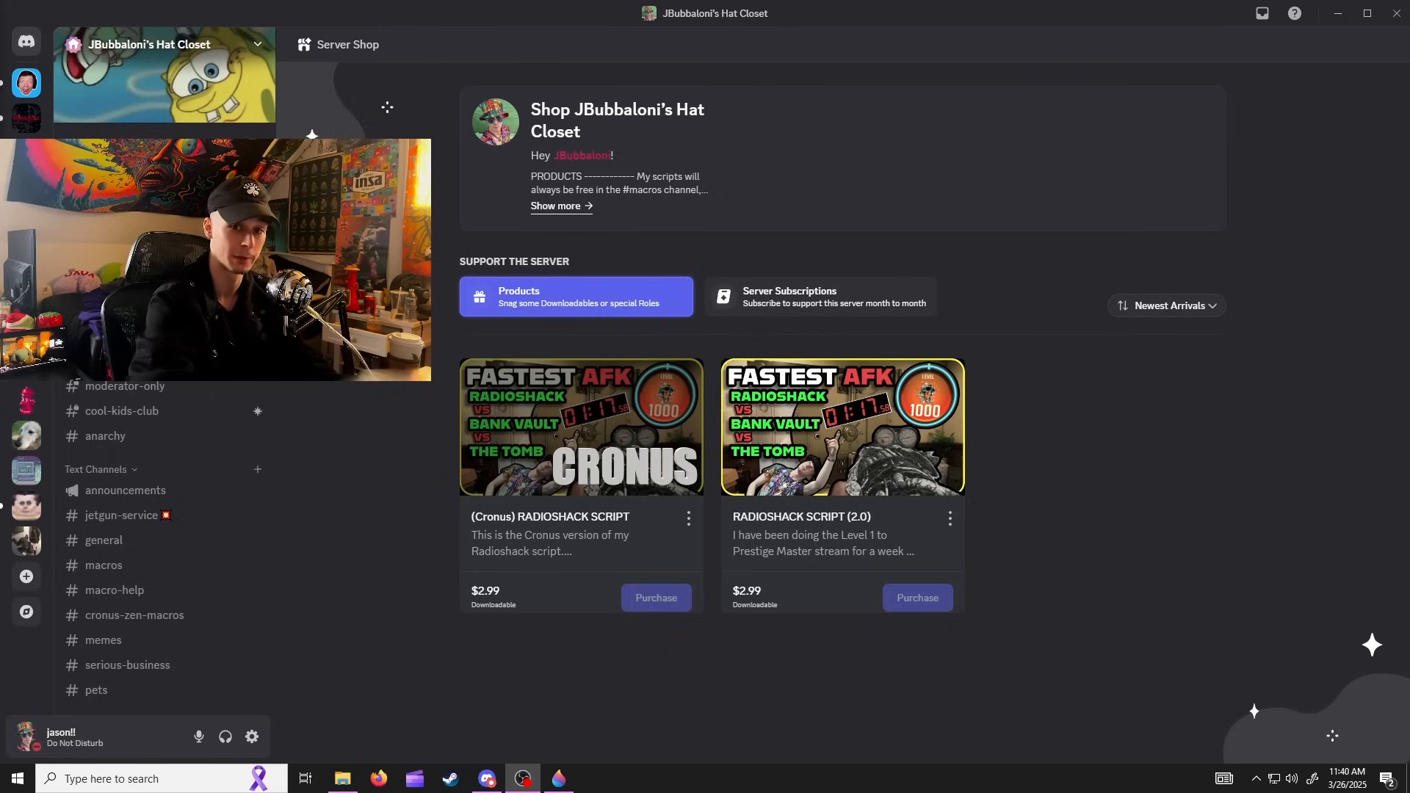
pyautogui.moveTo(561, 398)
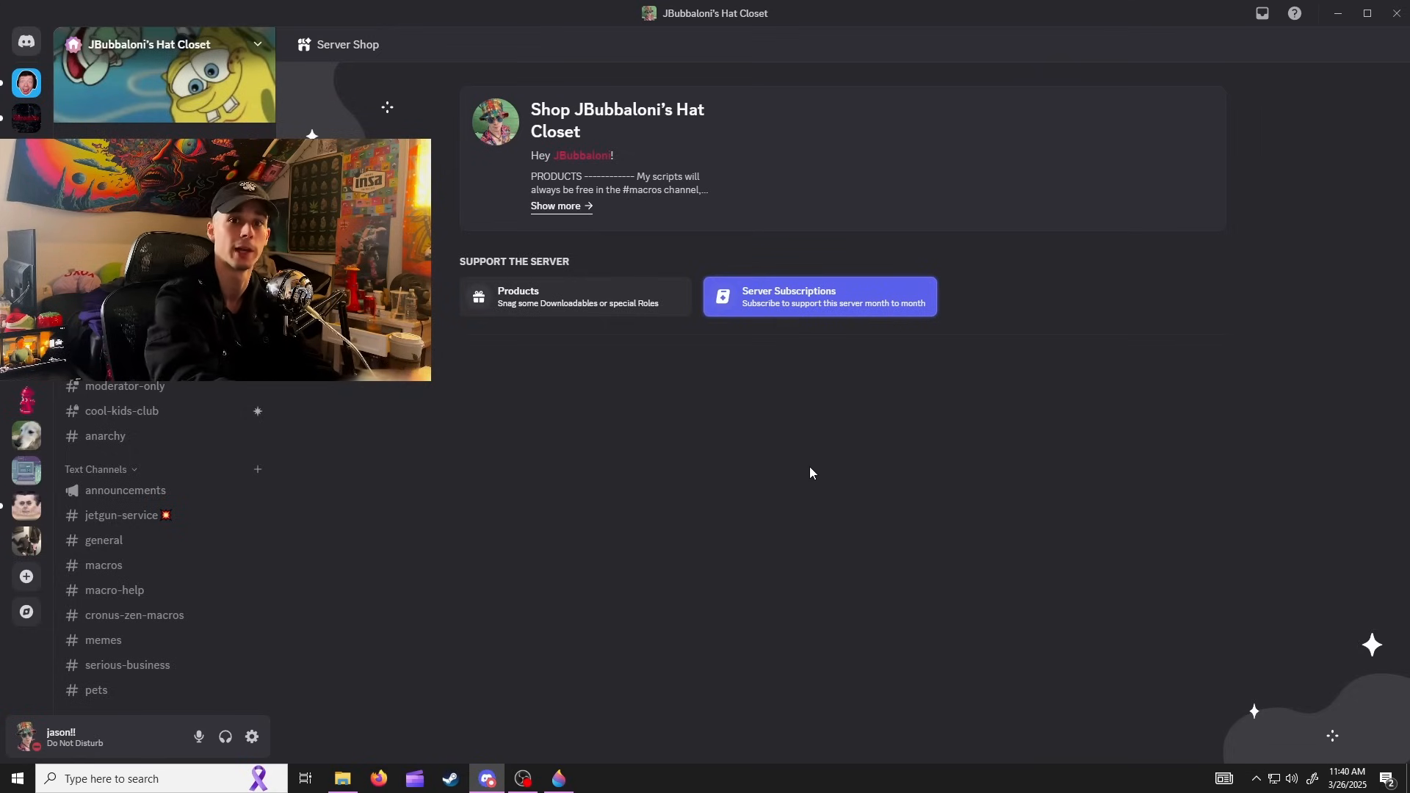
pyautogui.moveTo(649, 300)
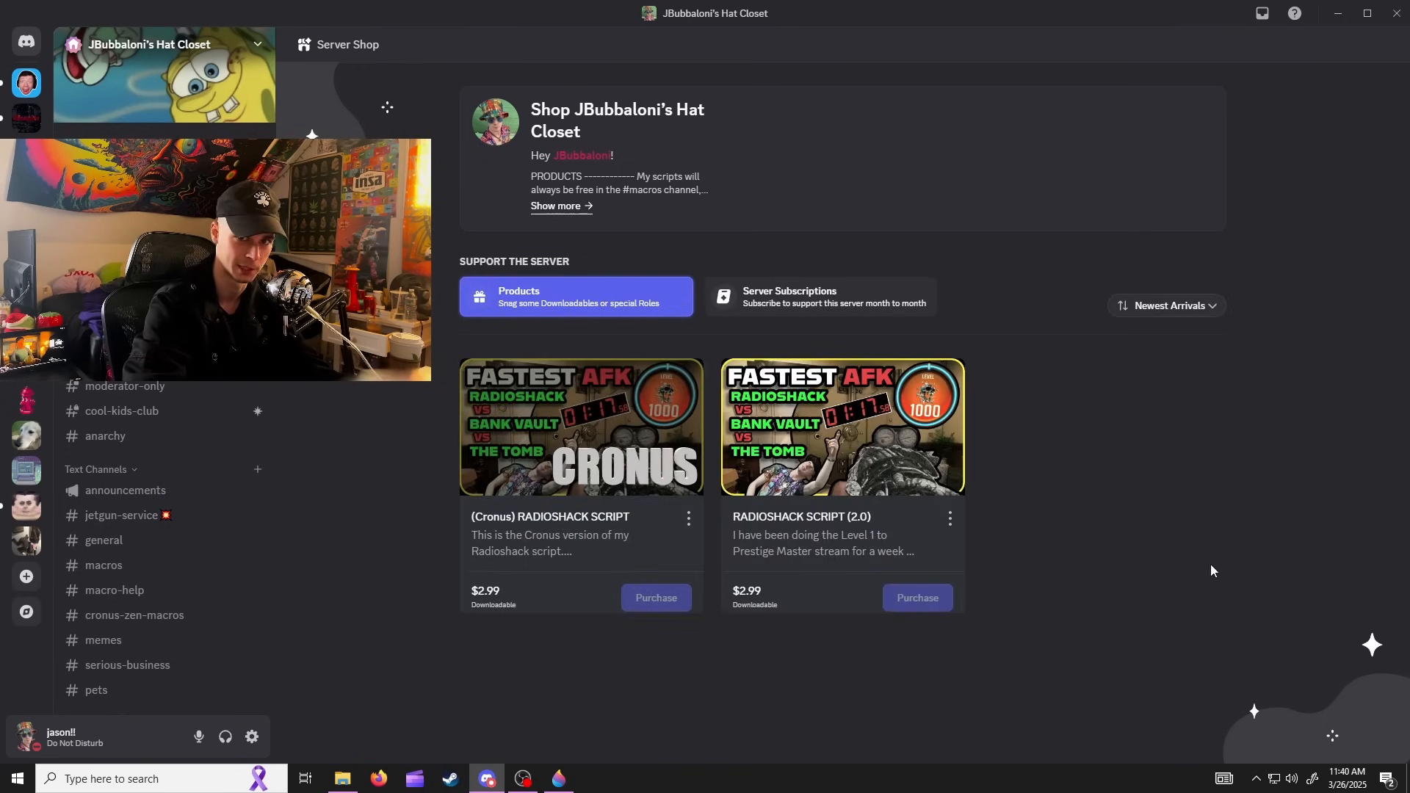
# View the RADIOSHACK SCRIPT (2.0) product details down to the MUST READ pasting instructions
pyautogui.click(841, 427)
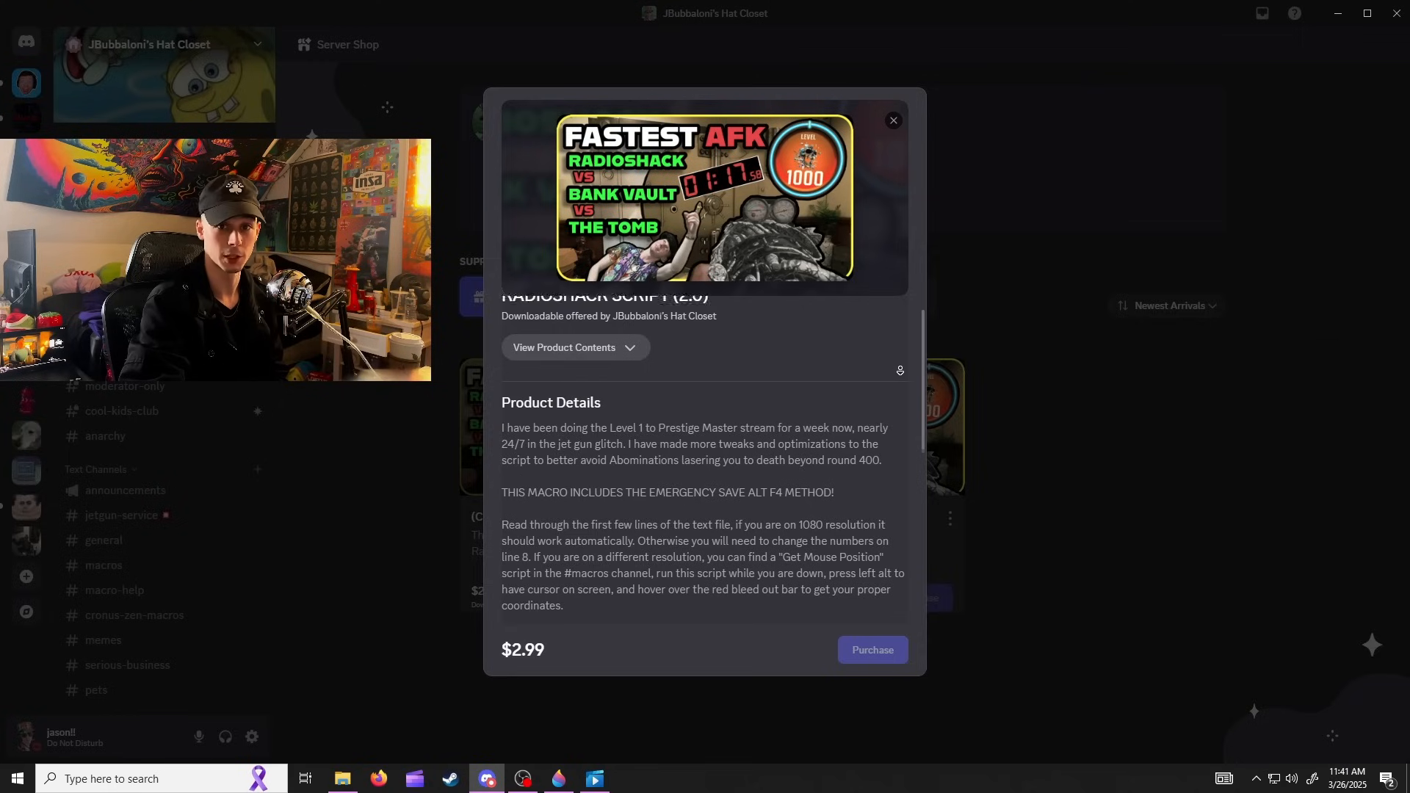
pyautogui.scroll(-3)
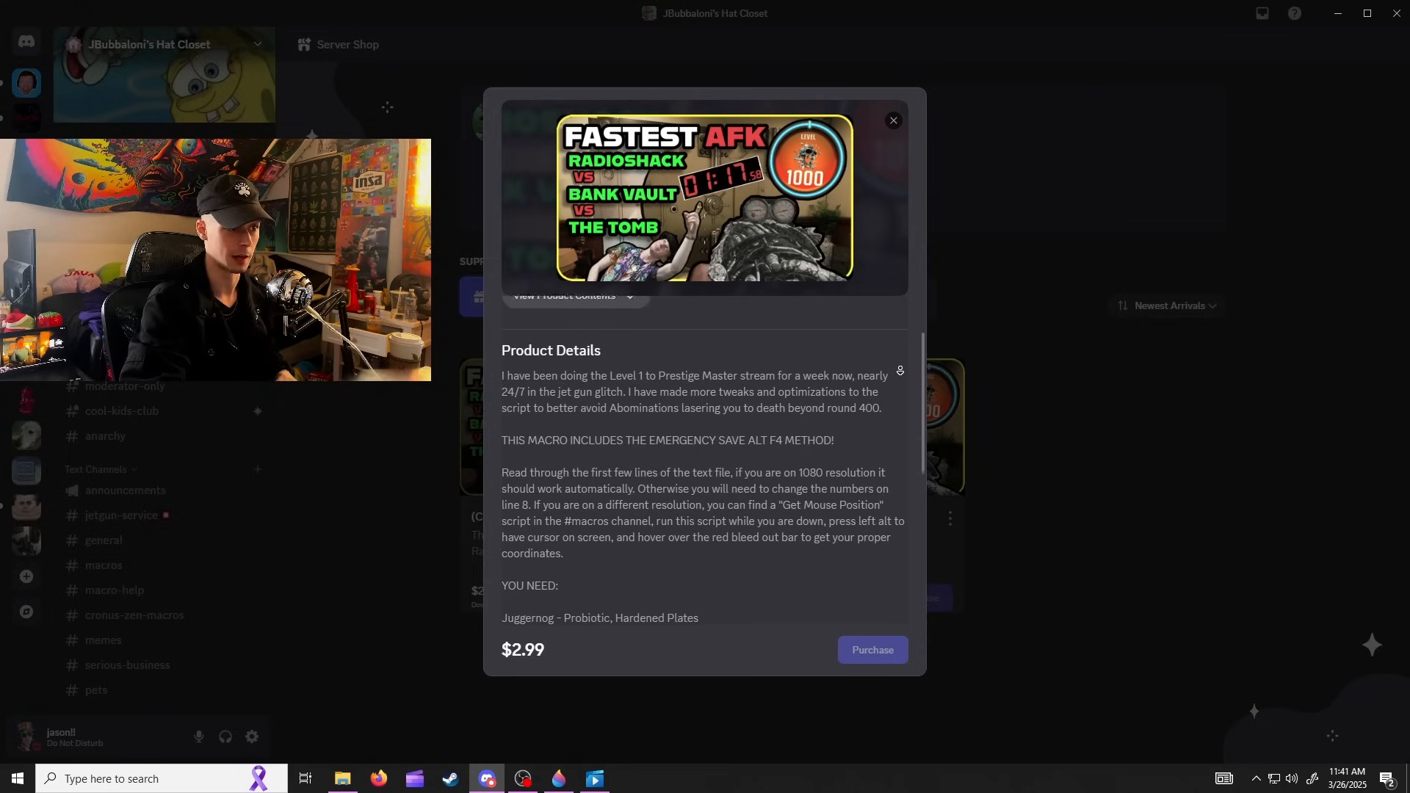
pyautogui.scroll(-3)
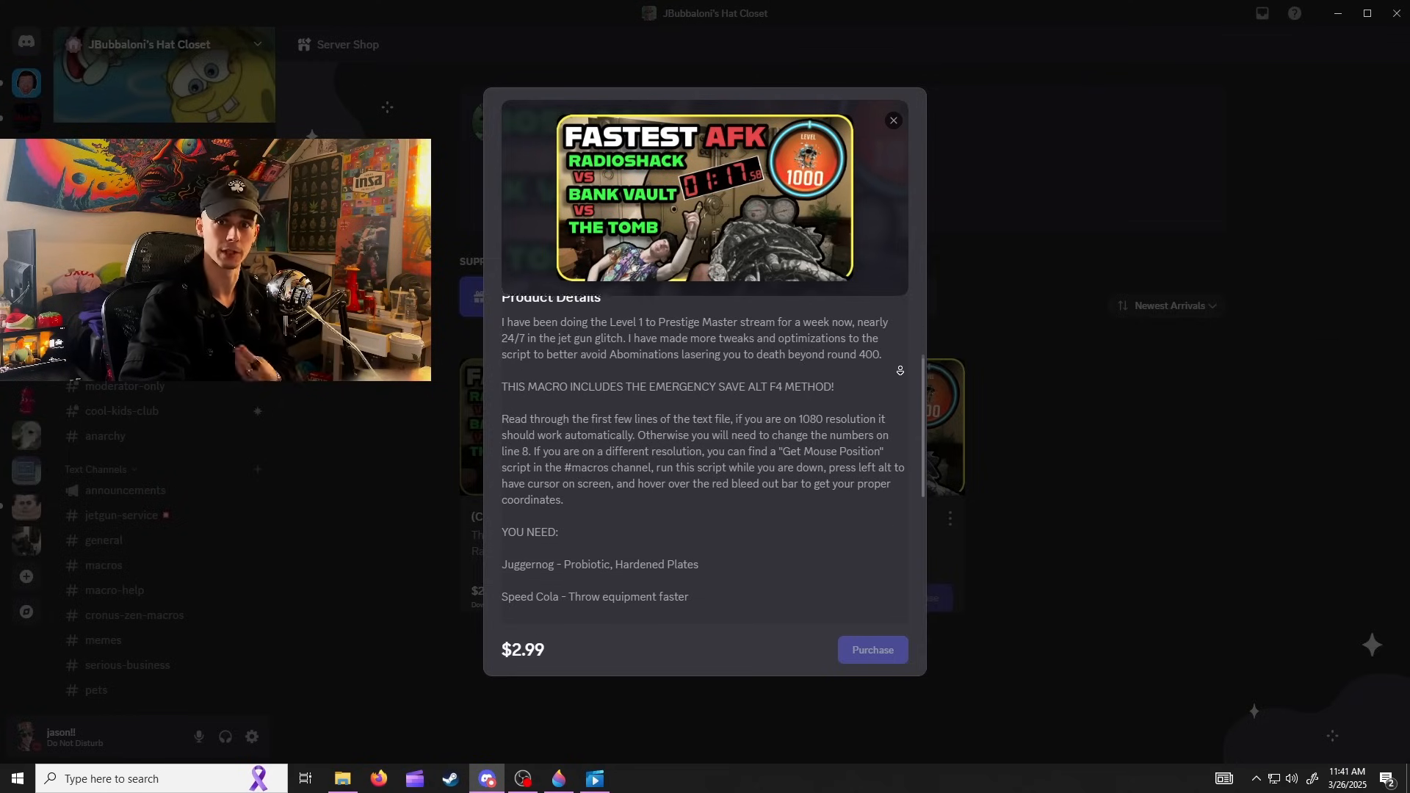
pyautogui.scroll(-3)
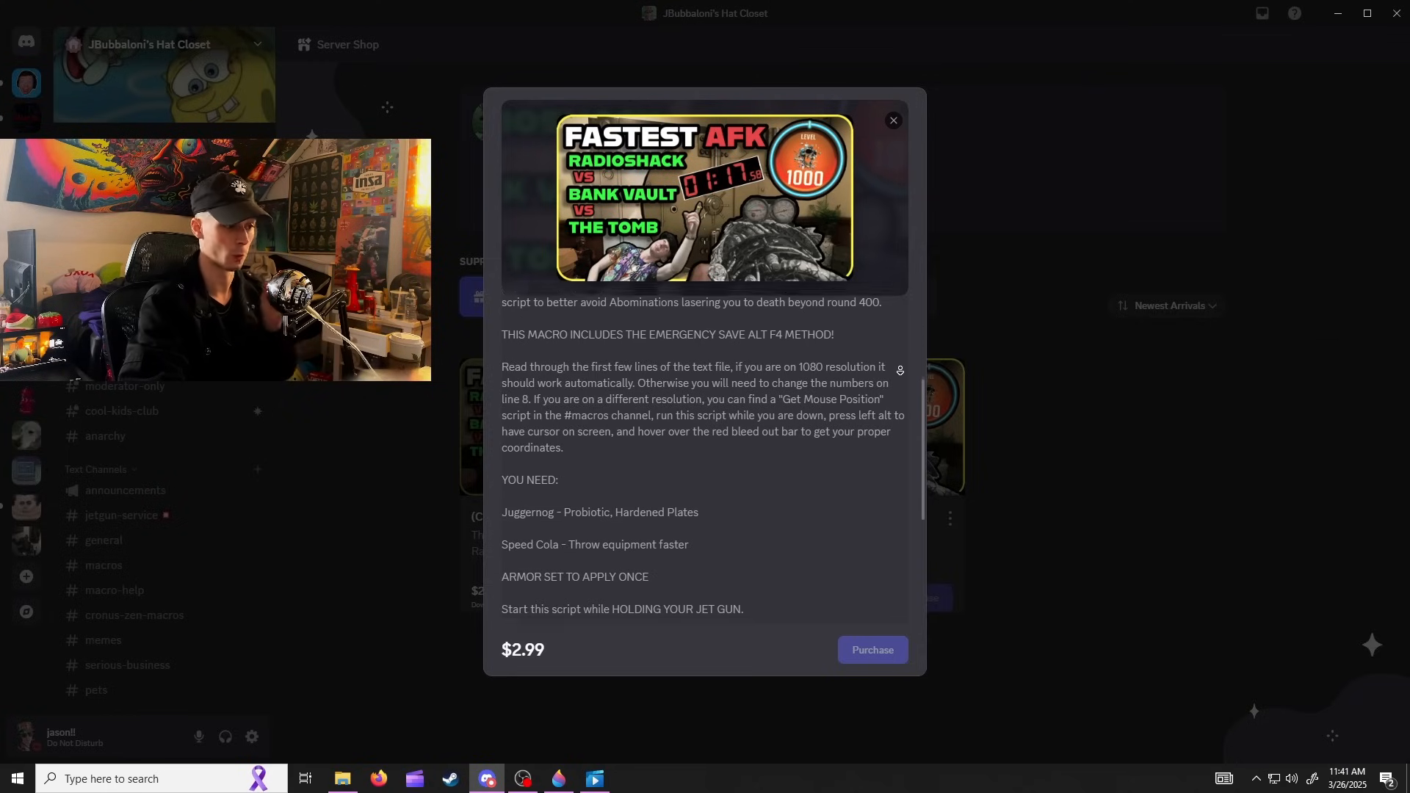
pyautogui.scroll(-3)
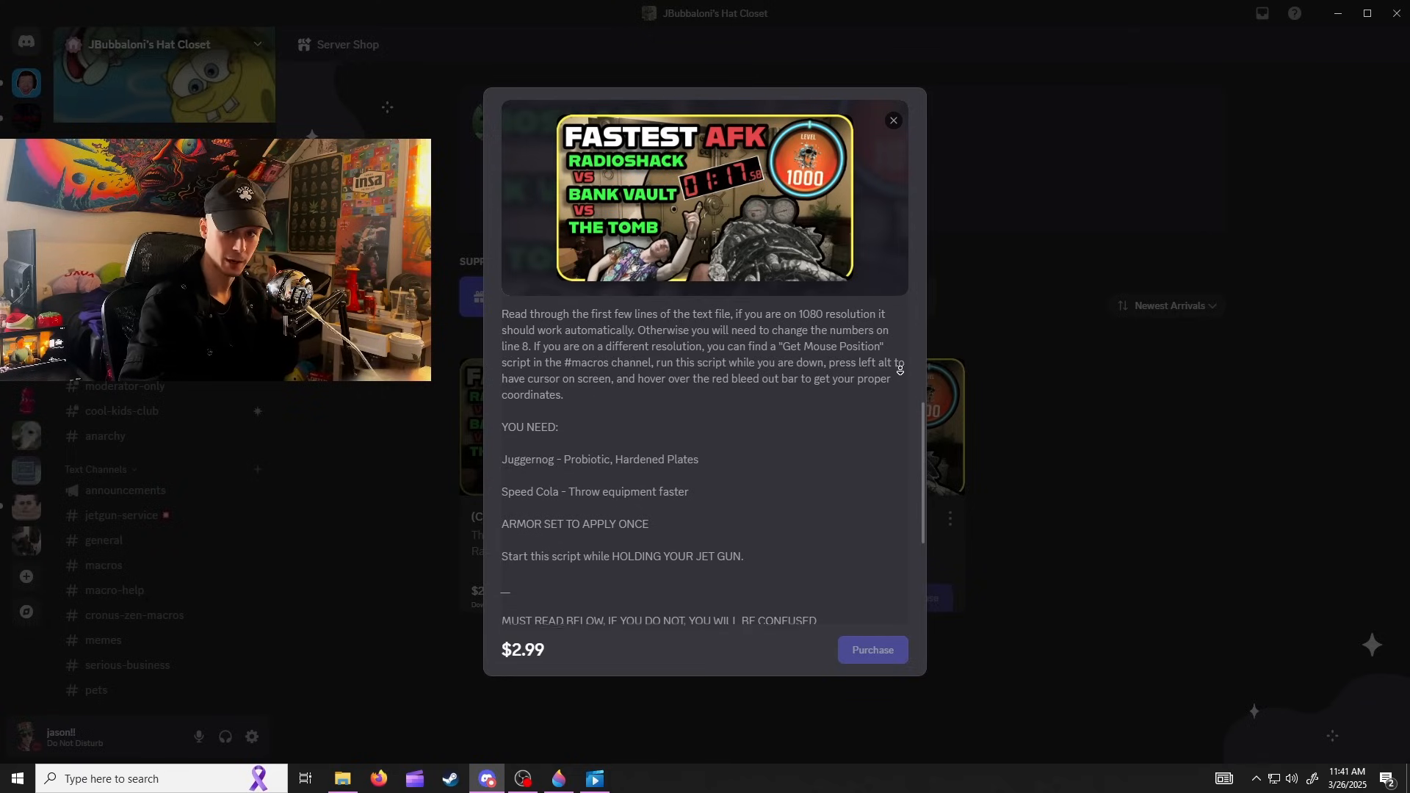
pyautogui.scroll(-3)
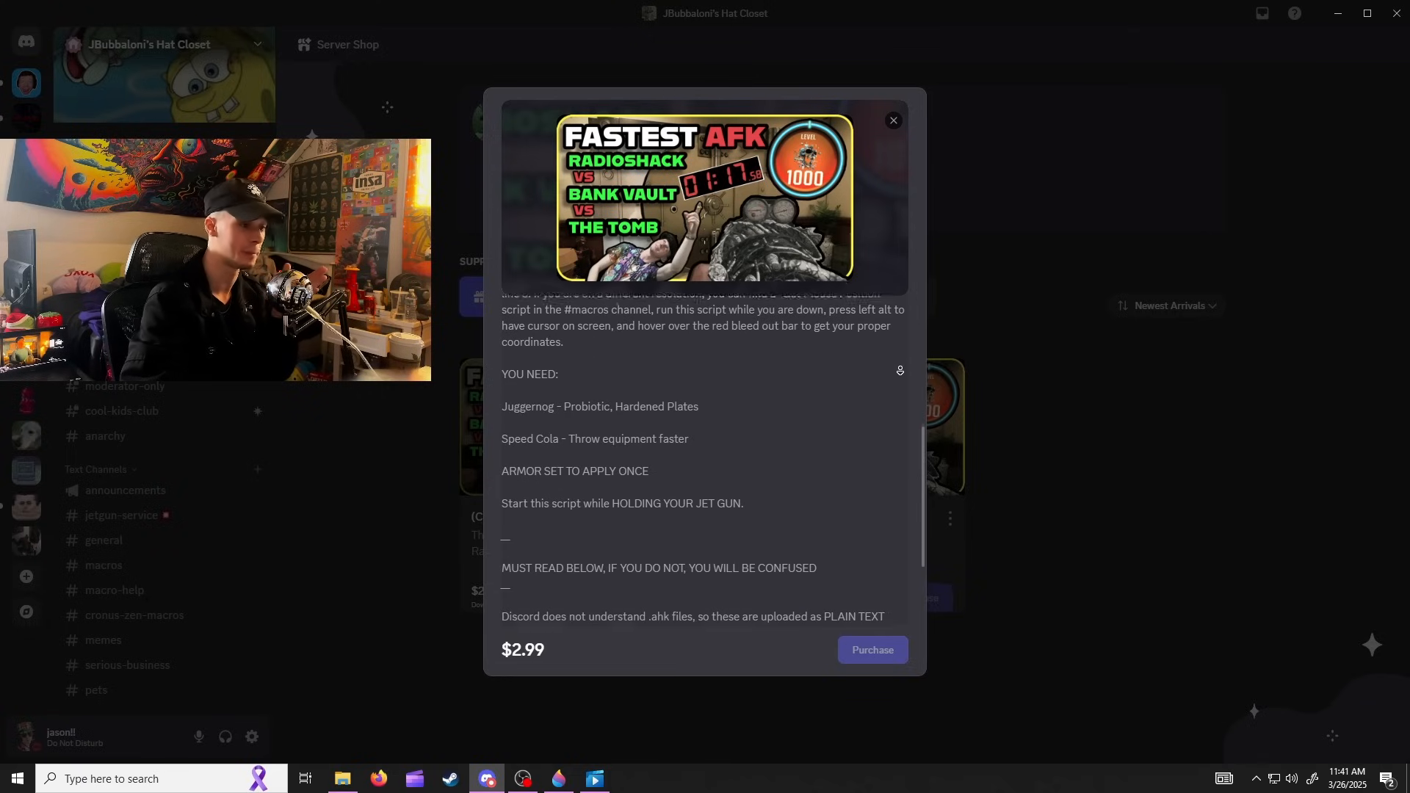
pyautogui.scroll(-3)
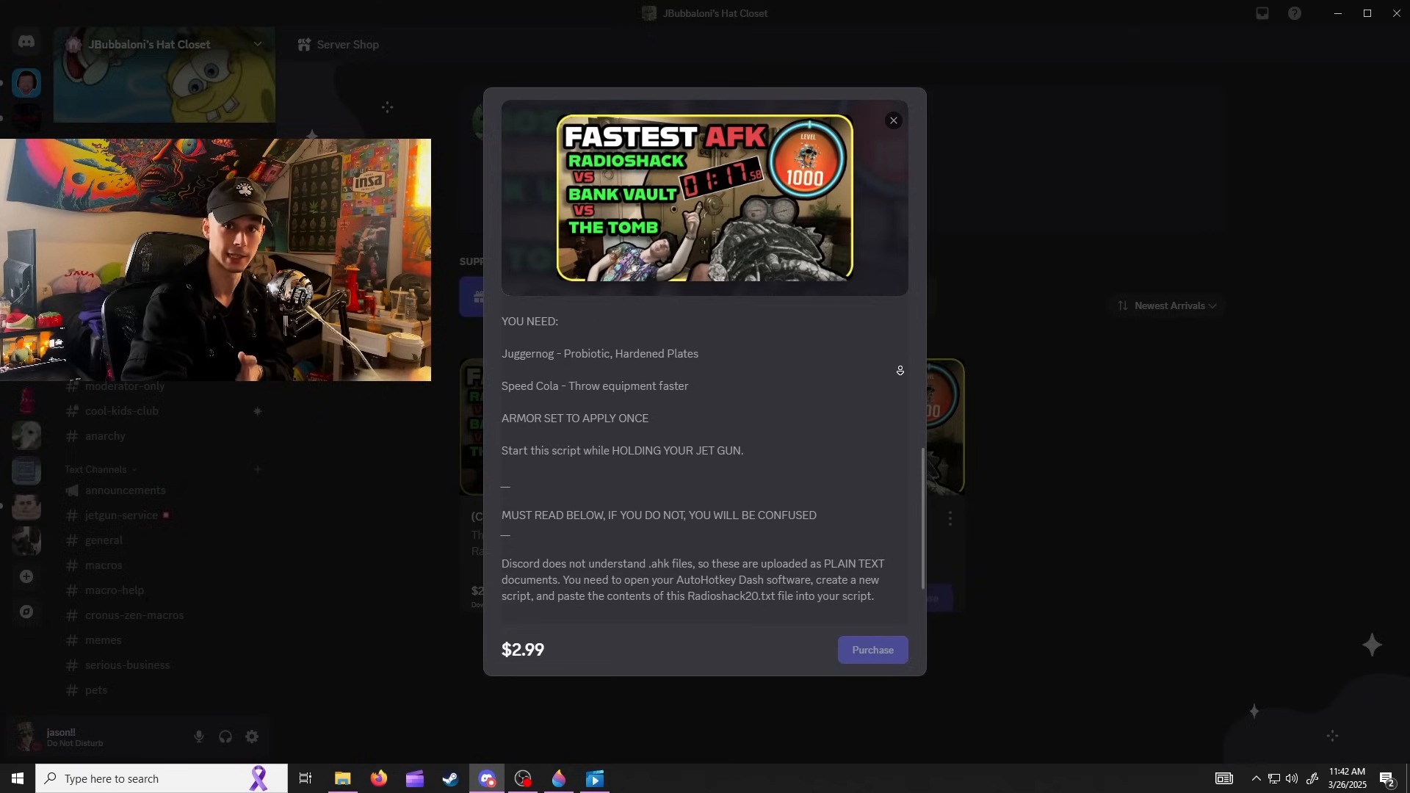
pyautogui.scroll(-3)
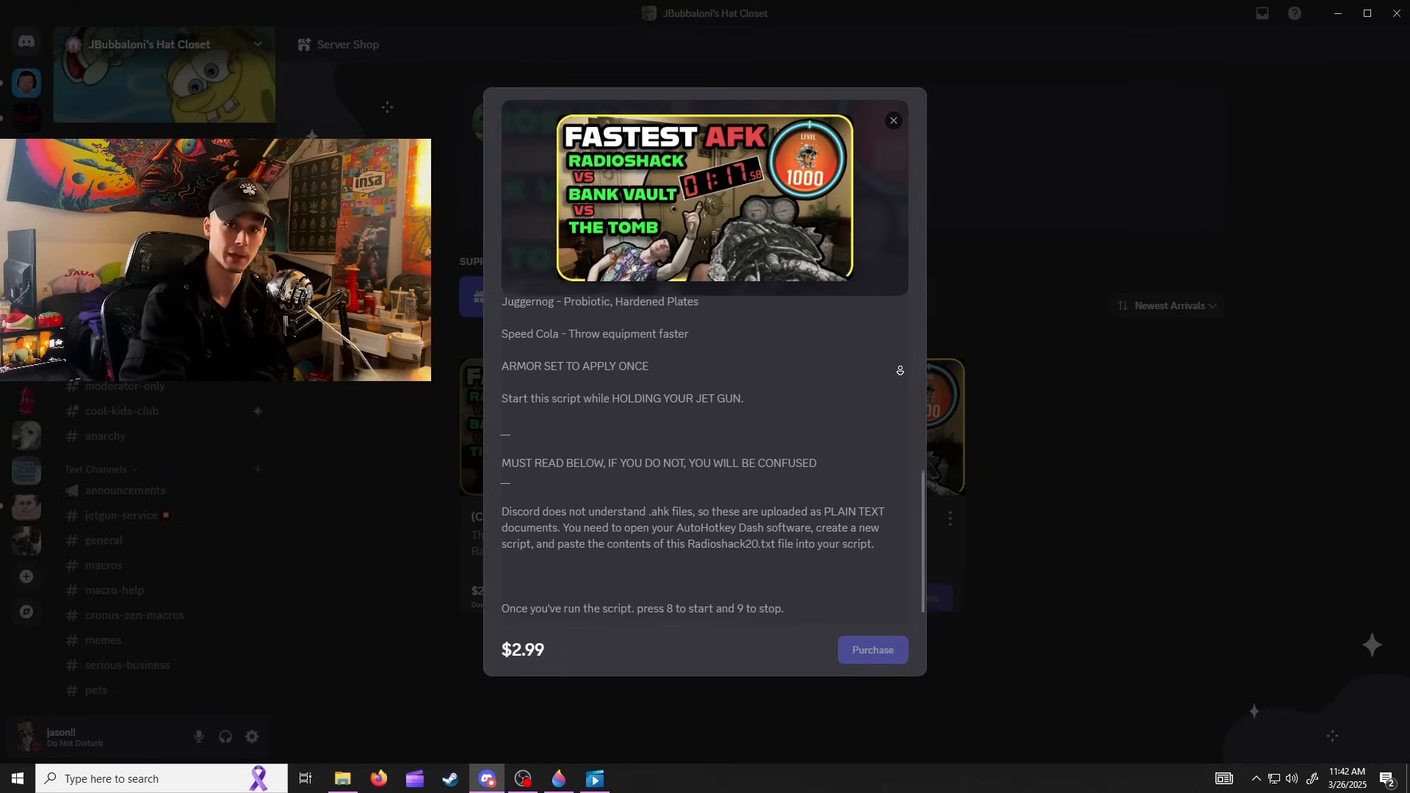
pyautogui.scroll(-3)
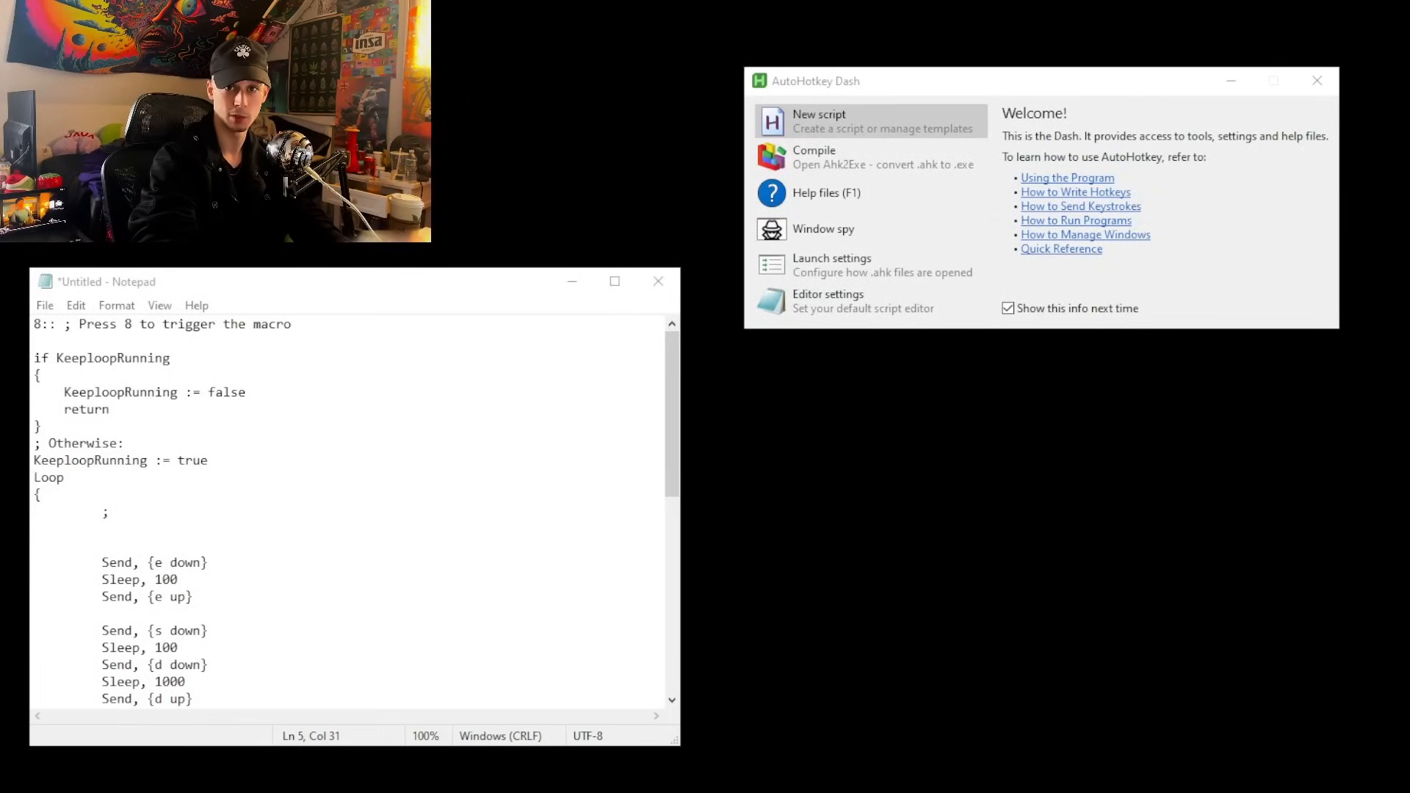
pyautogui.moveTo(887, 152)
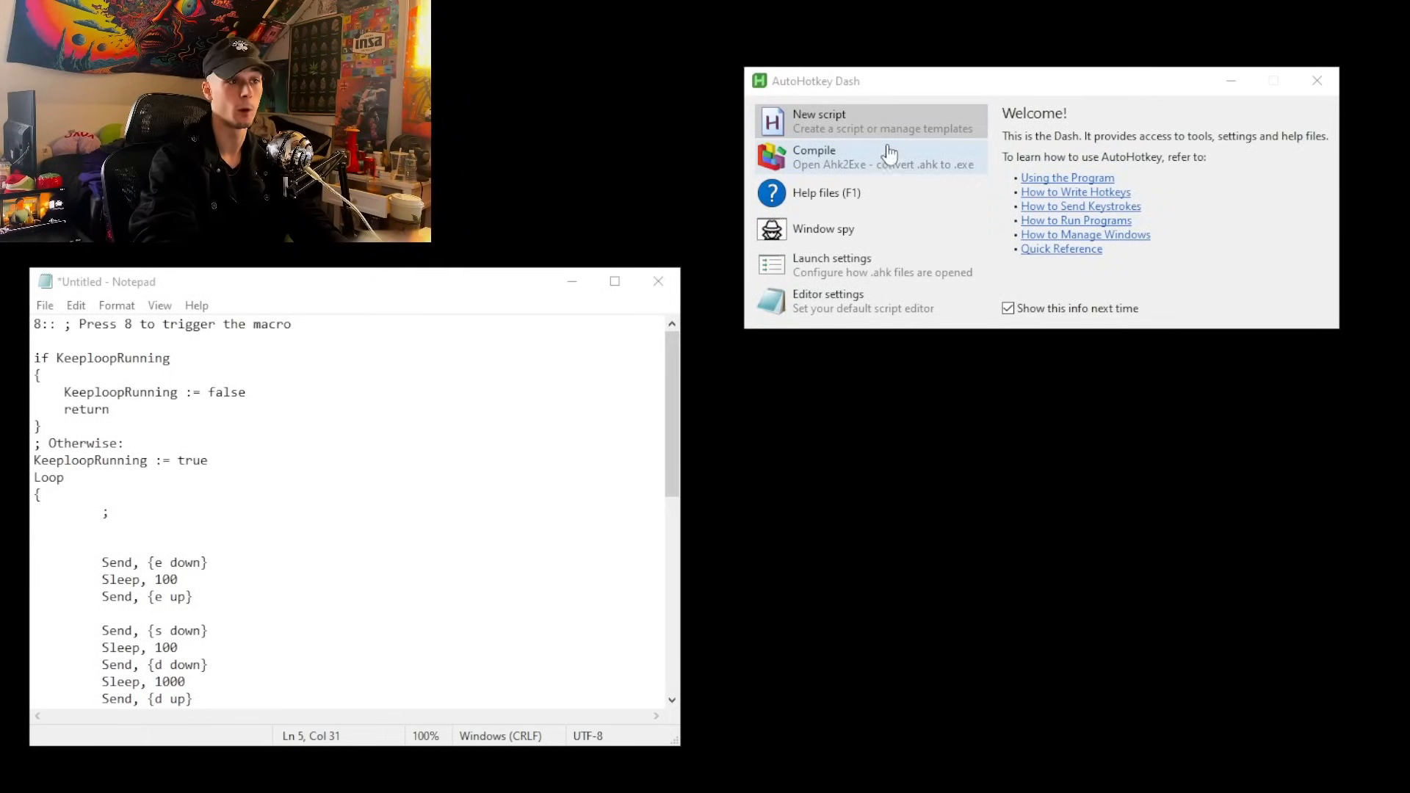
pyautogui.moveTo(852, 123)
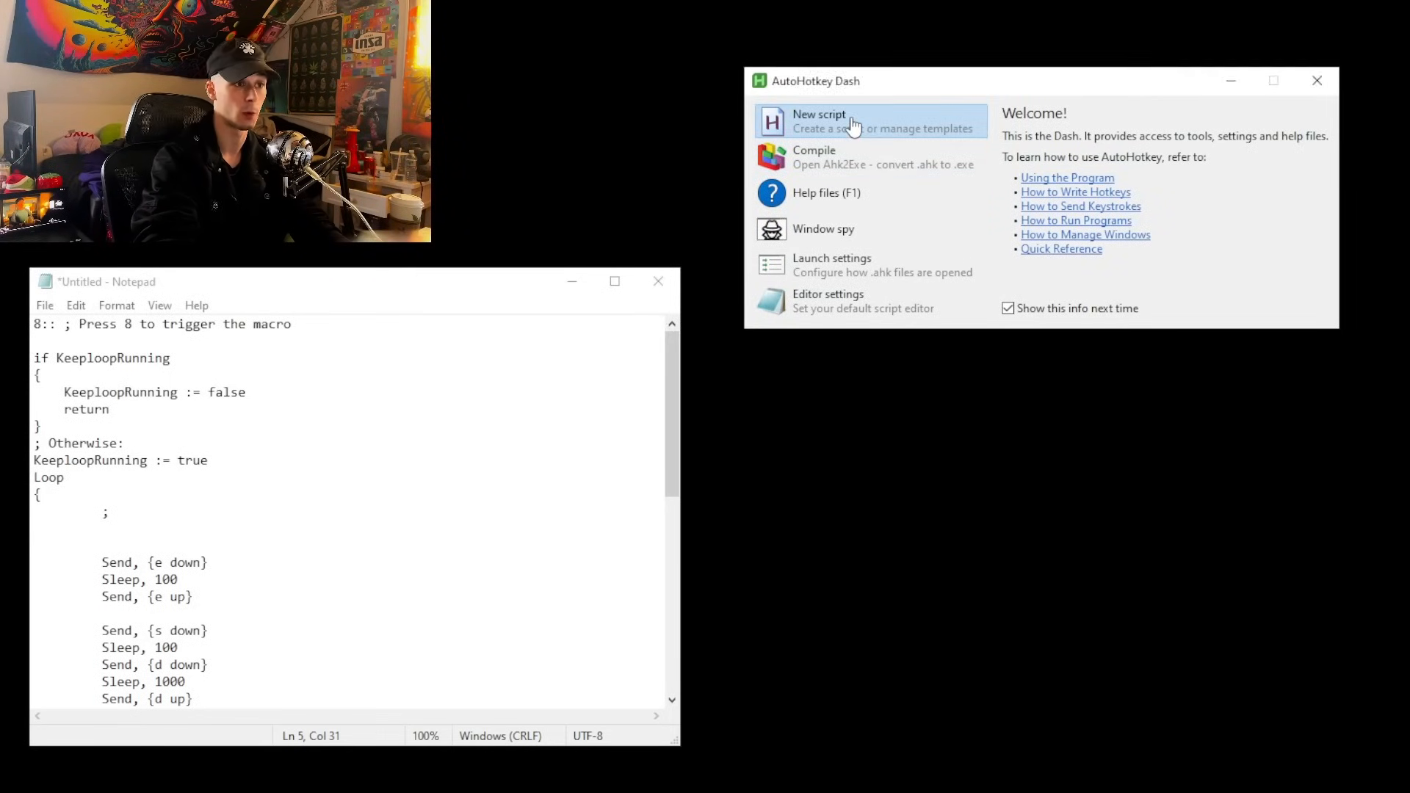
# Create an empty script named 'new script' for editing, then return to the untitled macro text
pyautogui.click(817, 119)
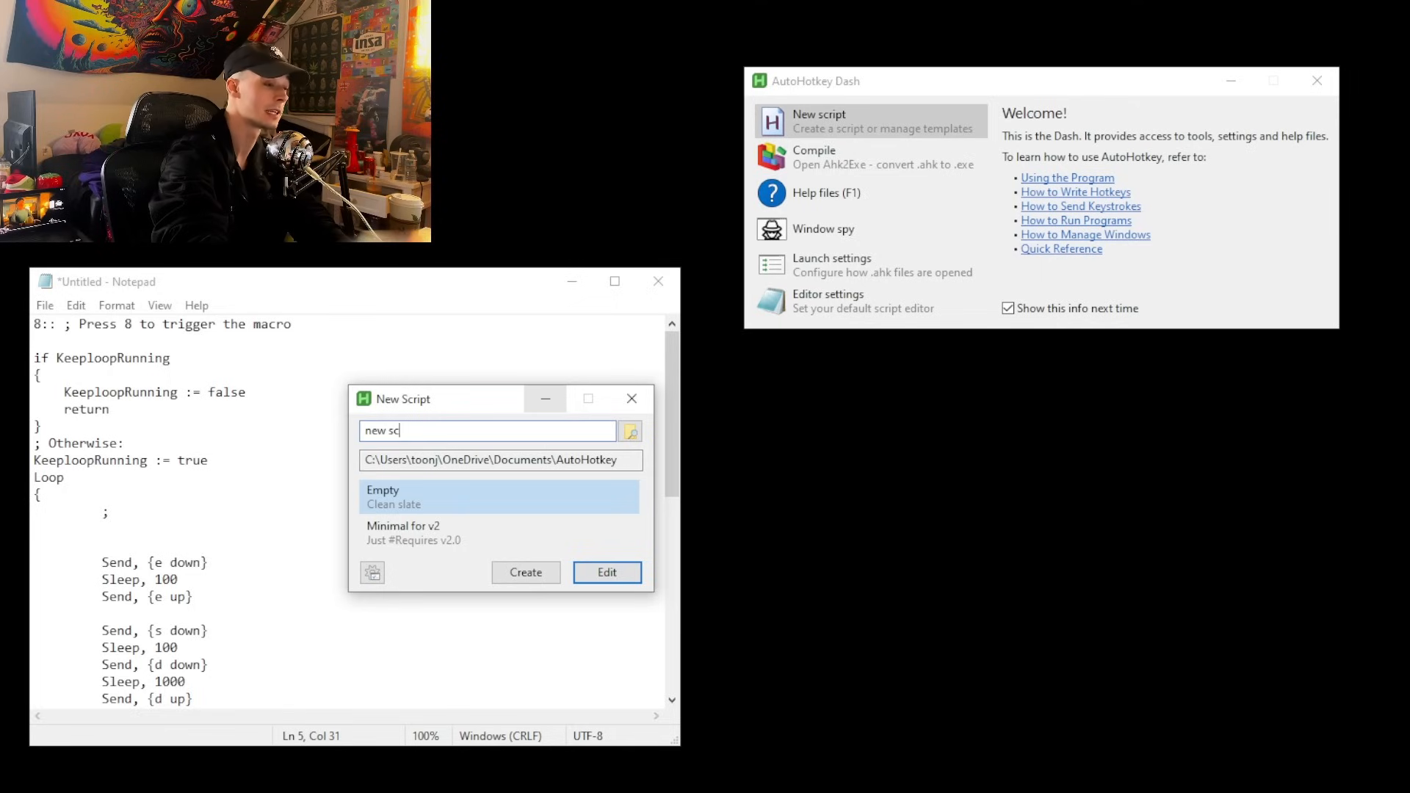
pyautogui.click(607, 571)
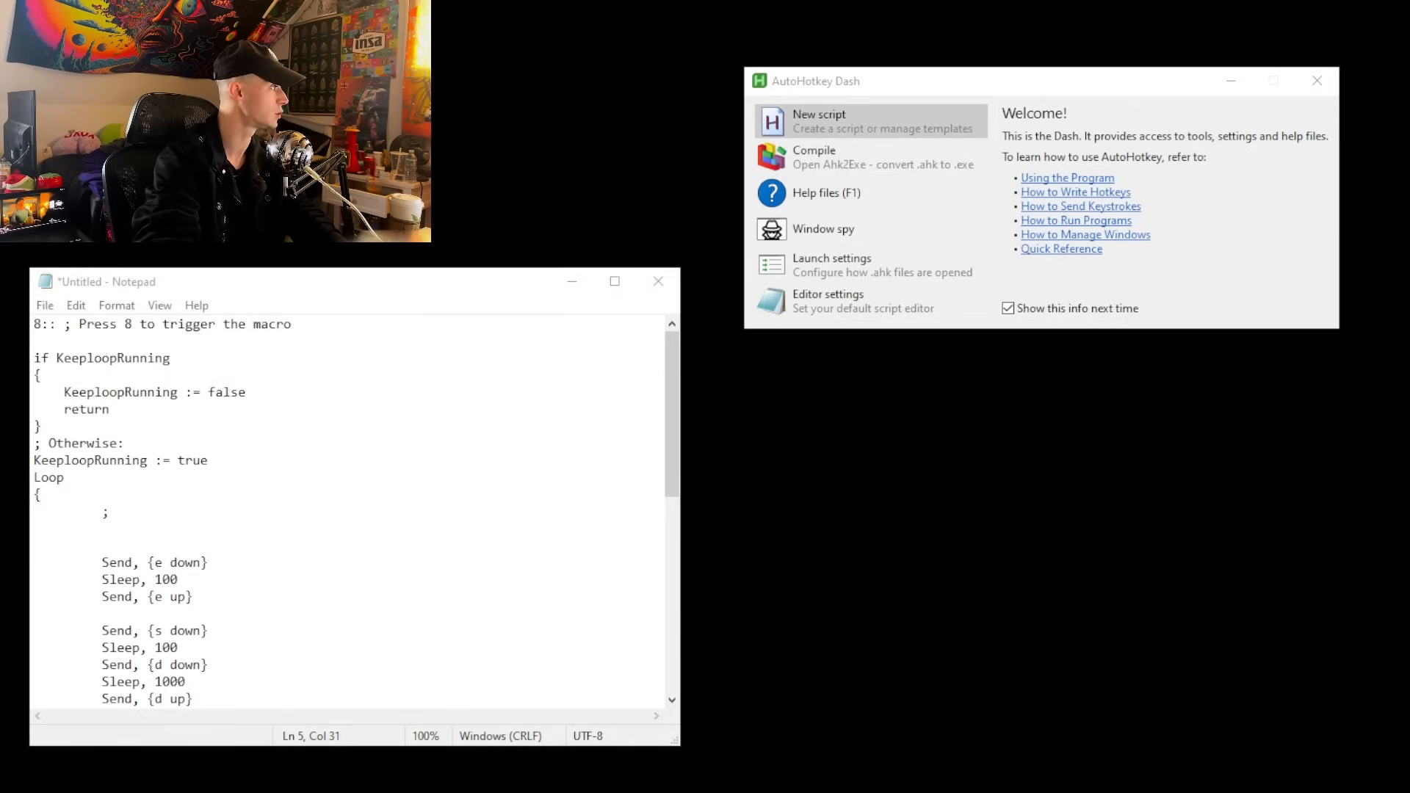
pyautogui.click(818, 120)
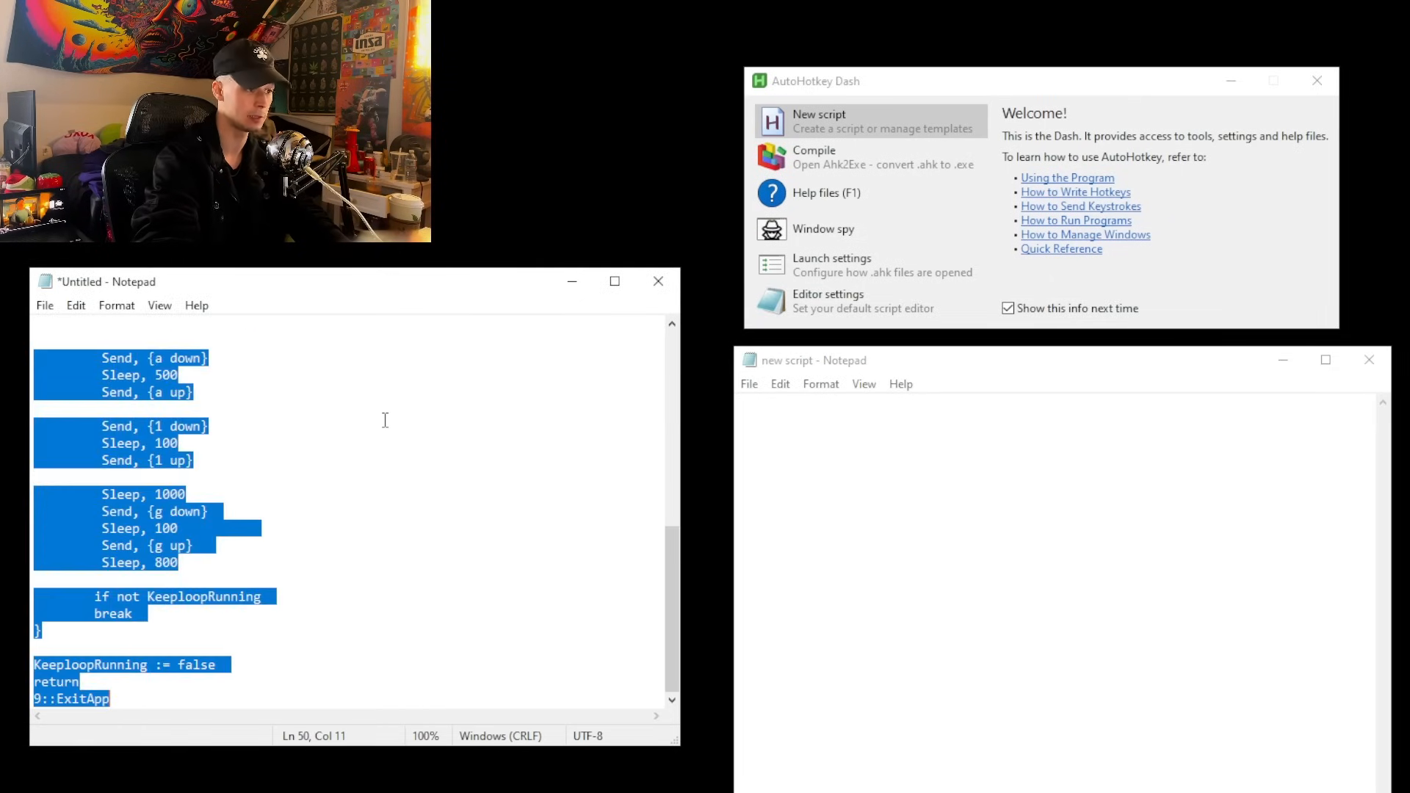
# Paste the macro code into 'new script' and close both Notepad windows
pyautogui.click(747, 383)
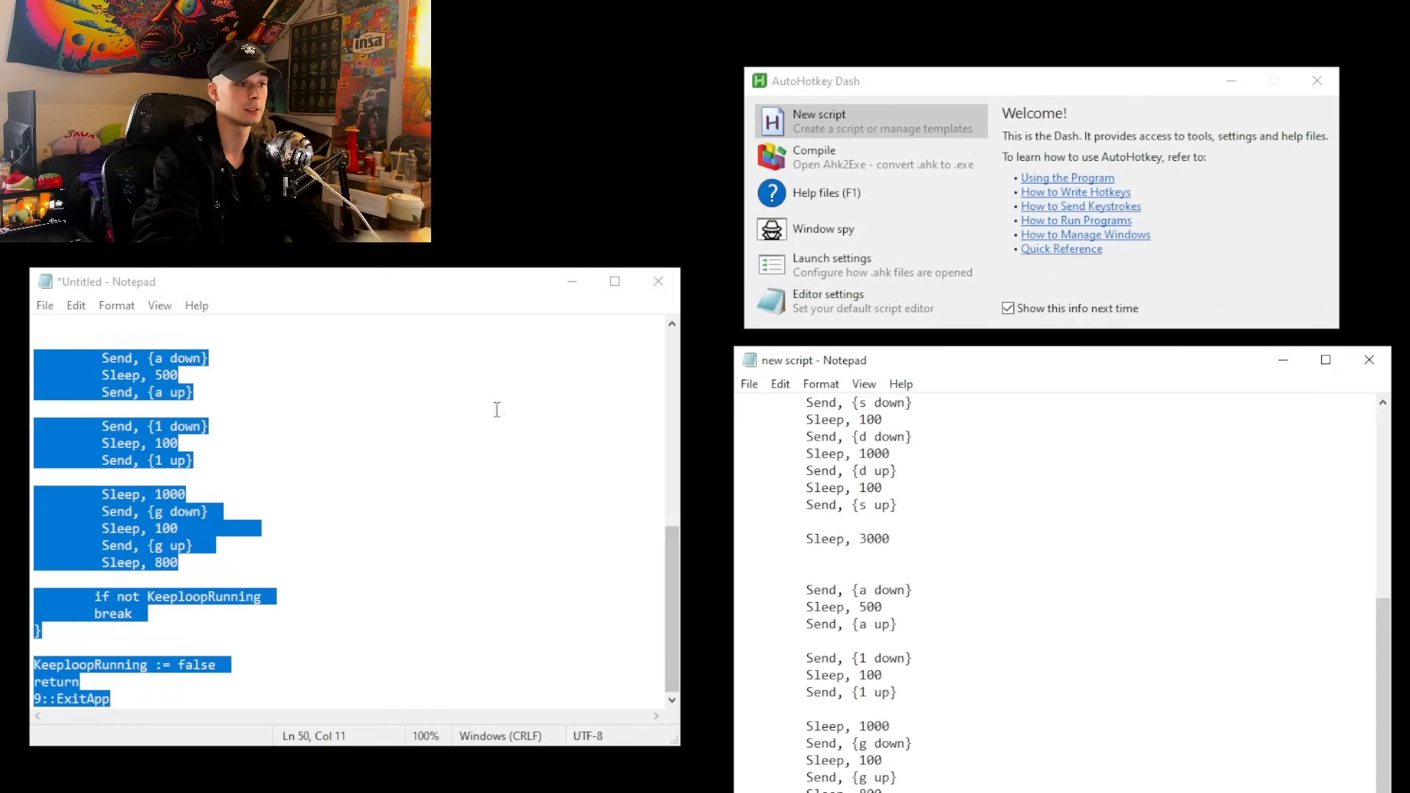
pyautogui.click(657, 282)
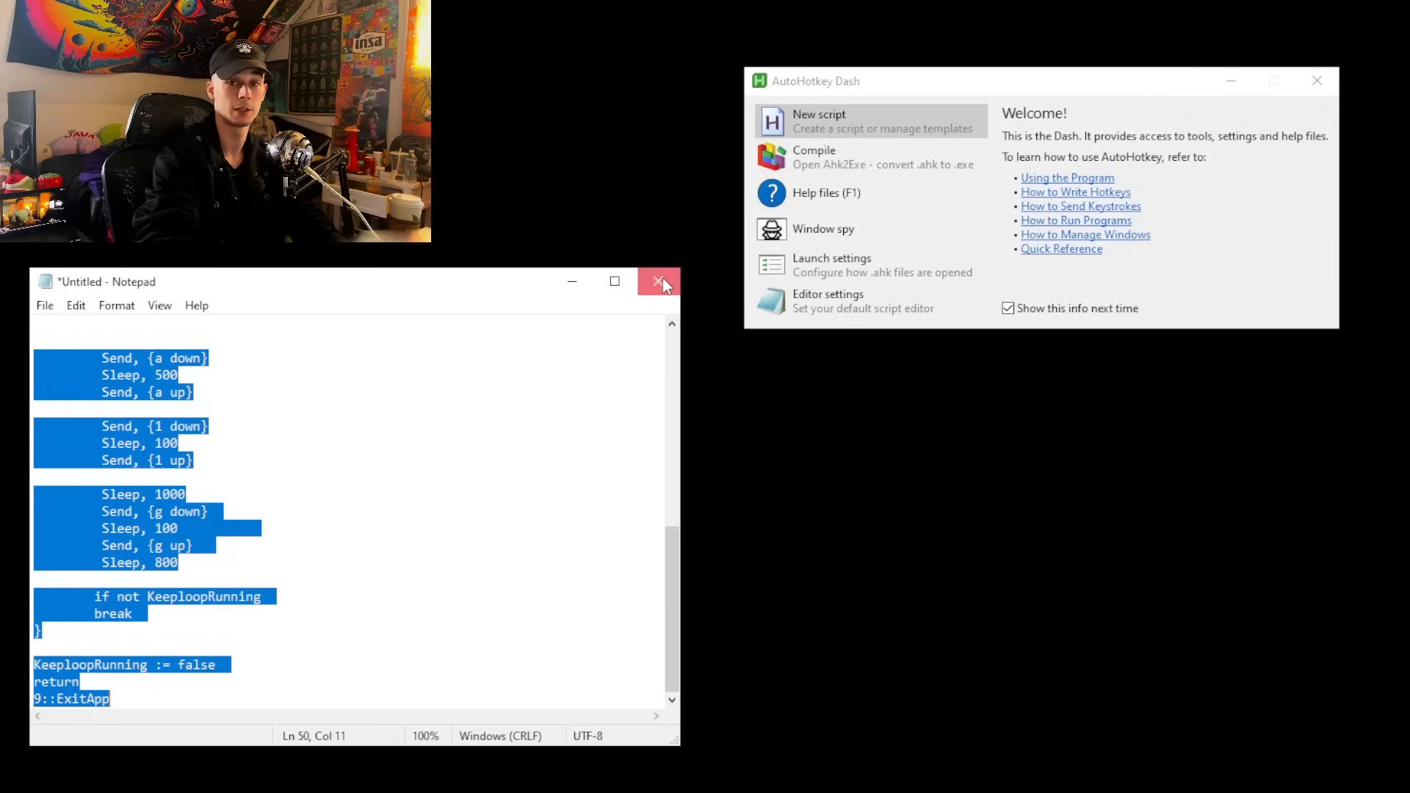
pyautogui.click(659, 281)
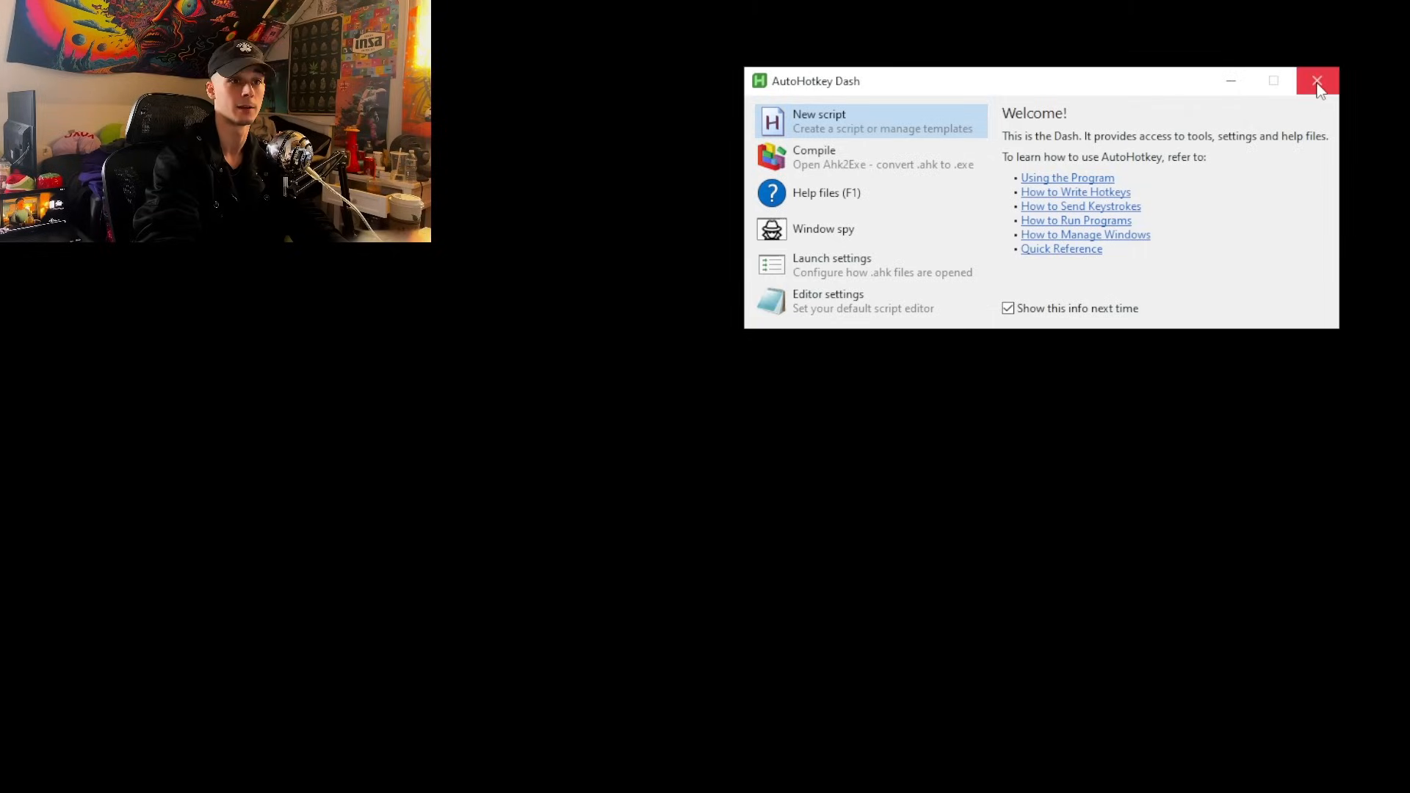